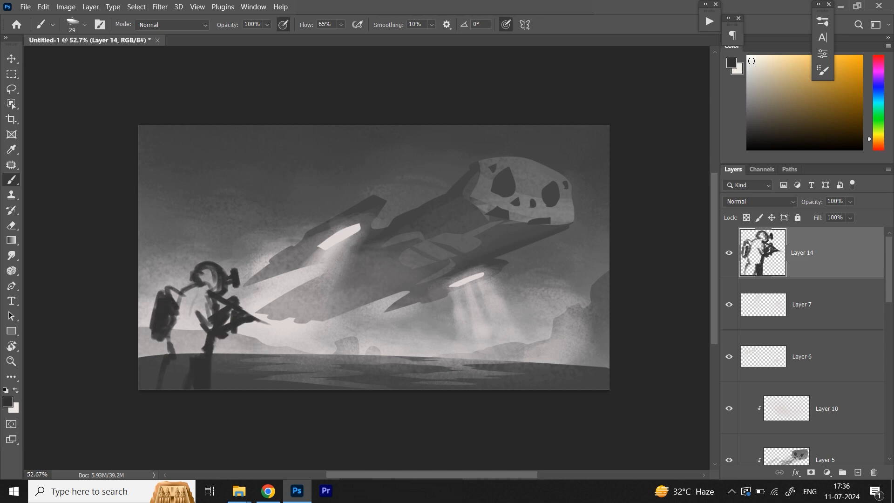
Step: Browse to Desktop > work ongoing > moe 2024 > Rodin and choose the treasure chest .jpg reference
drag(199, 274, 193, 341)
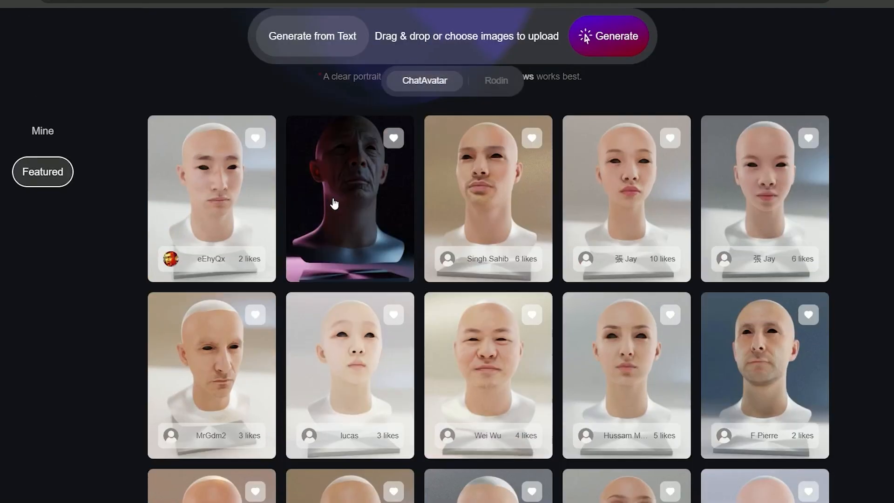
click(349, 198)
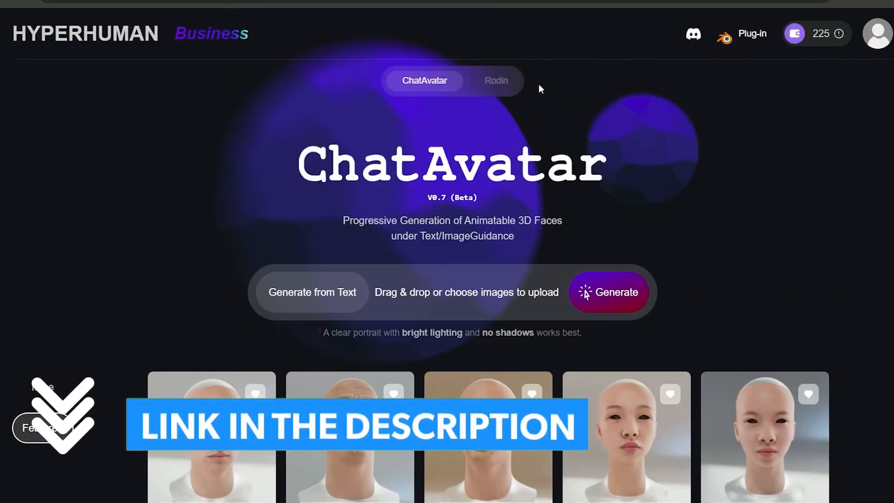
click(494, 81)
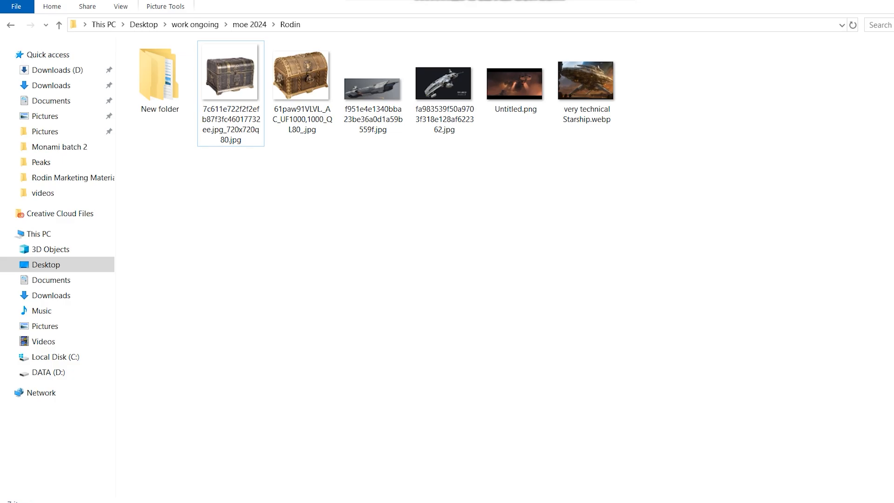
click(302, 75)
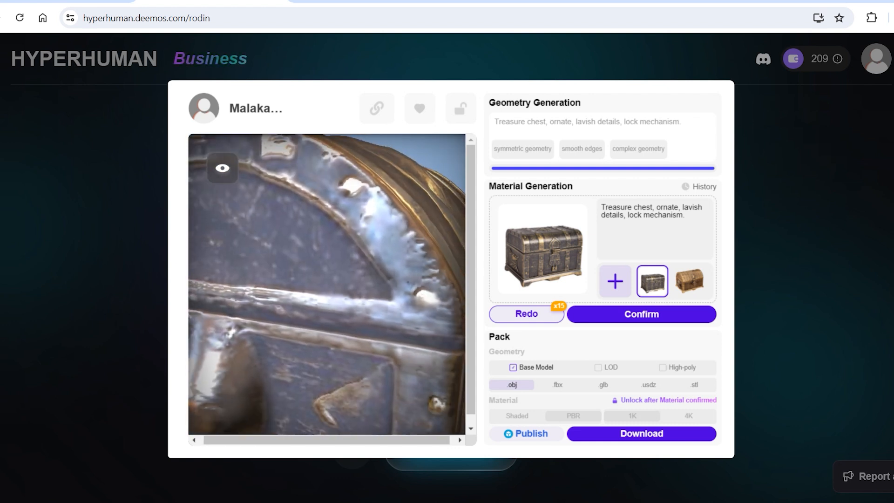
Step: Generate the textured treasure chest model from the uploaded chest image and inspect its preview
click(690, 281)
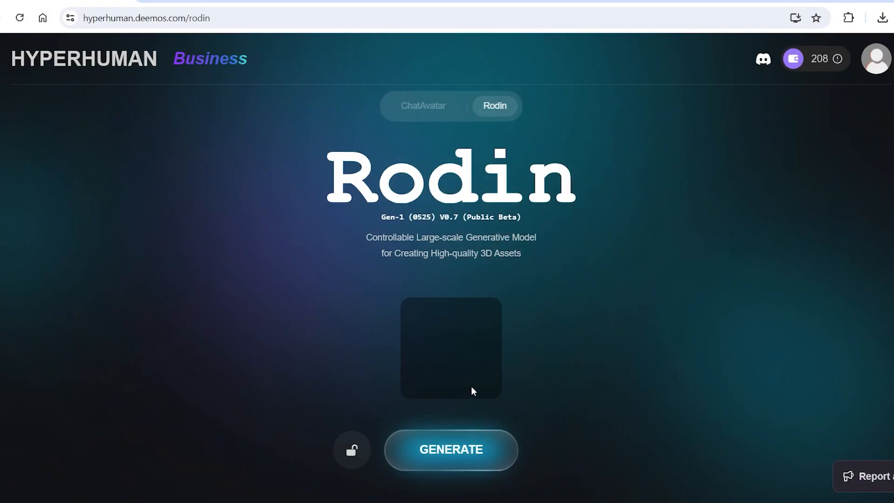
Step: Describe a huge sci-fi spaceship in Text Input, regenerate until the golden ship appears, and accept it
text(Huge)
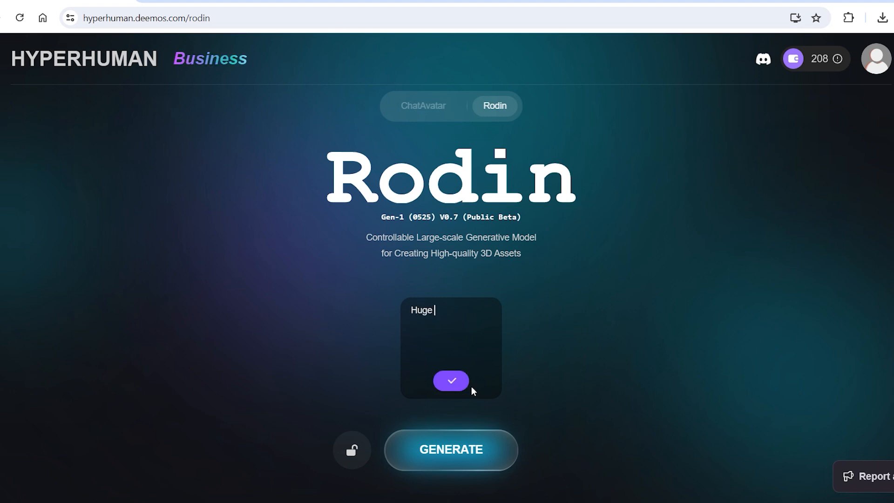
text(scifi space wa)
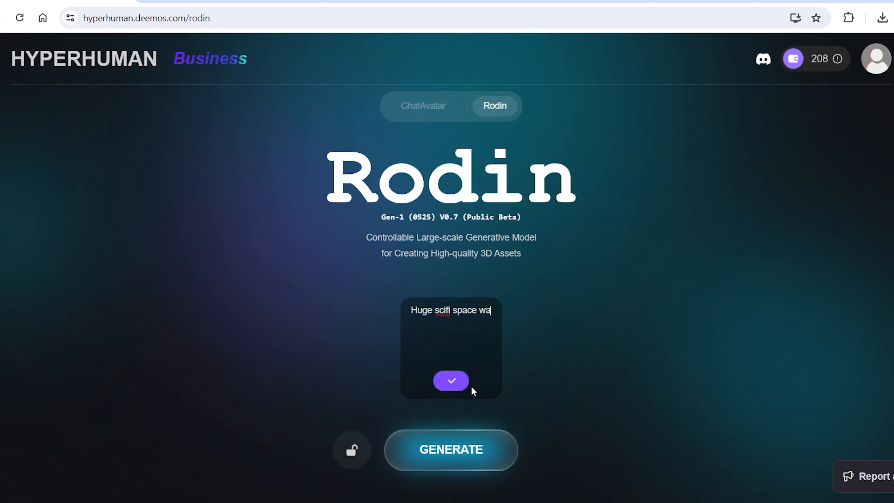
click(451, 380)
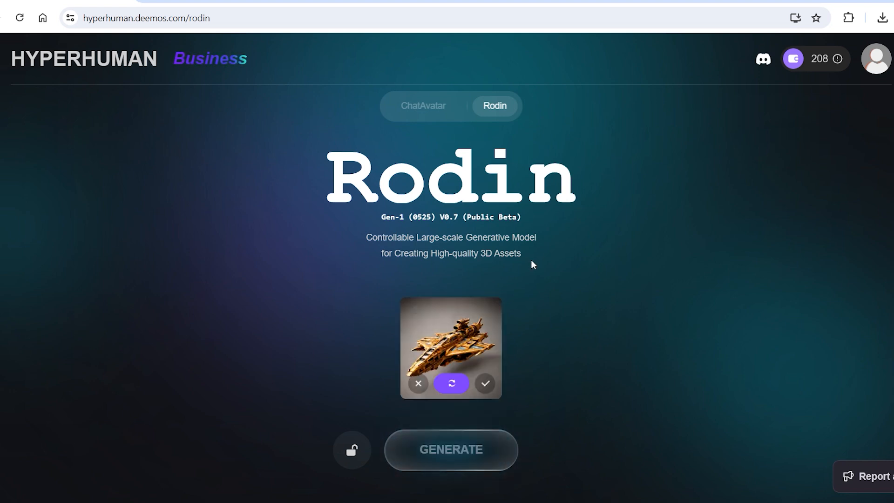
click(451, 383)
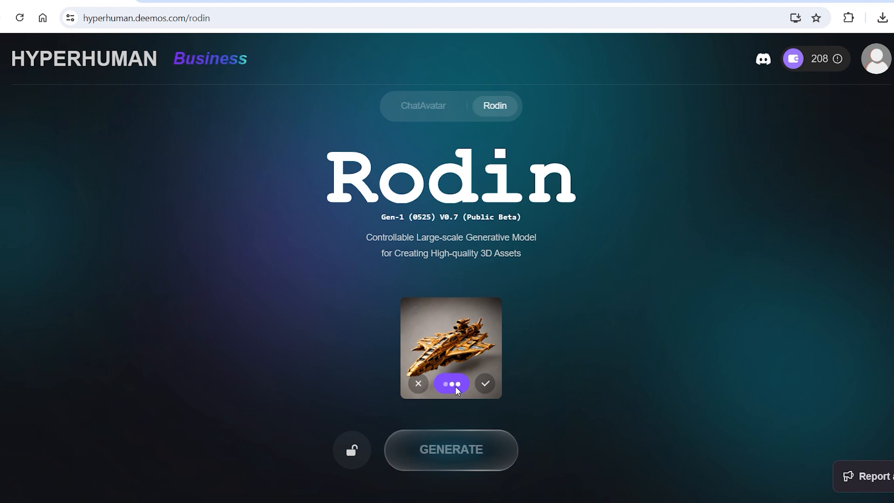
click(451, 383)
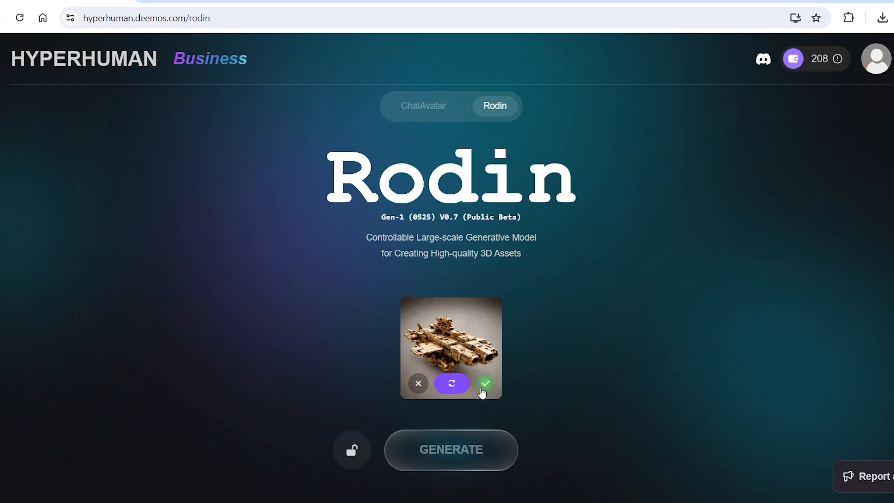
click(484, 383)
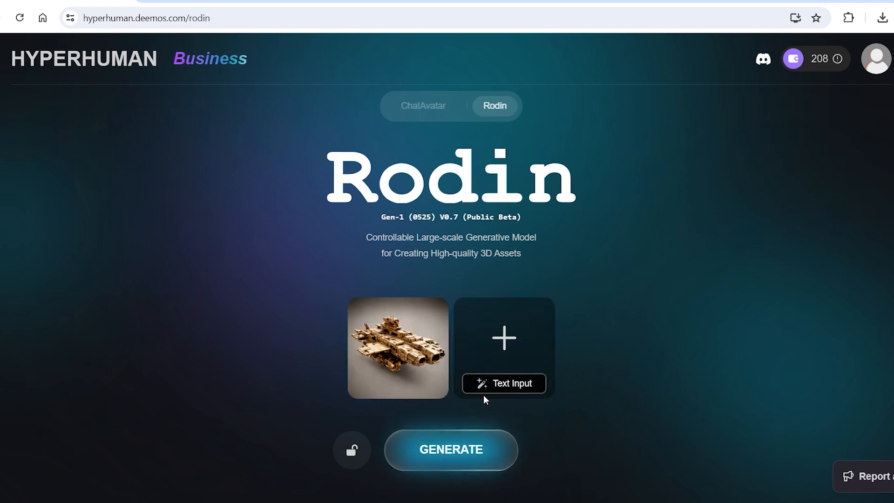
mouse_move(506, 352)
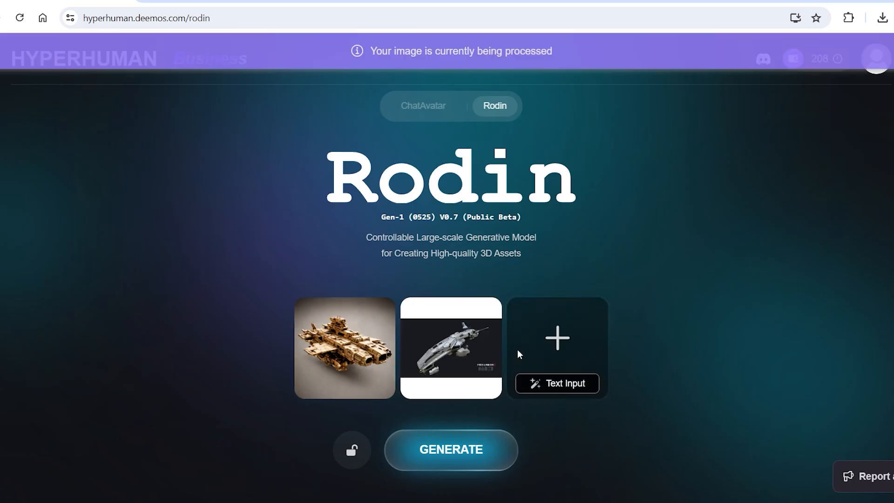
Step: Choose Multiview generation mode and build the spaceship geometry from the golden and grey images
click(451, 449)
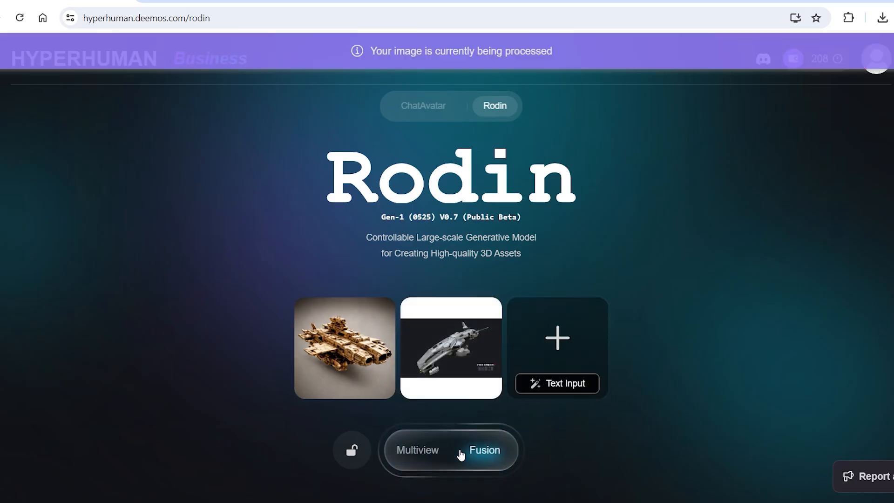
click(418, 450)
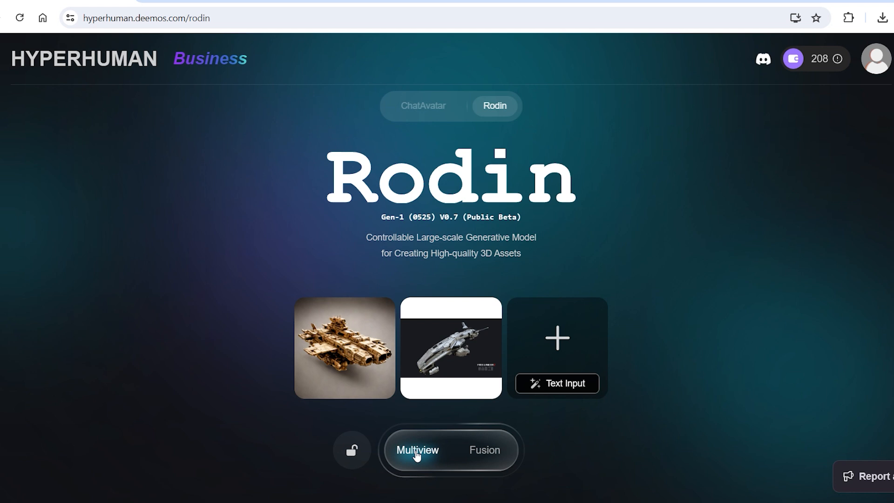
click(418, 449)
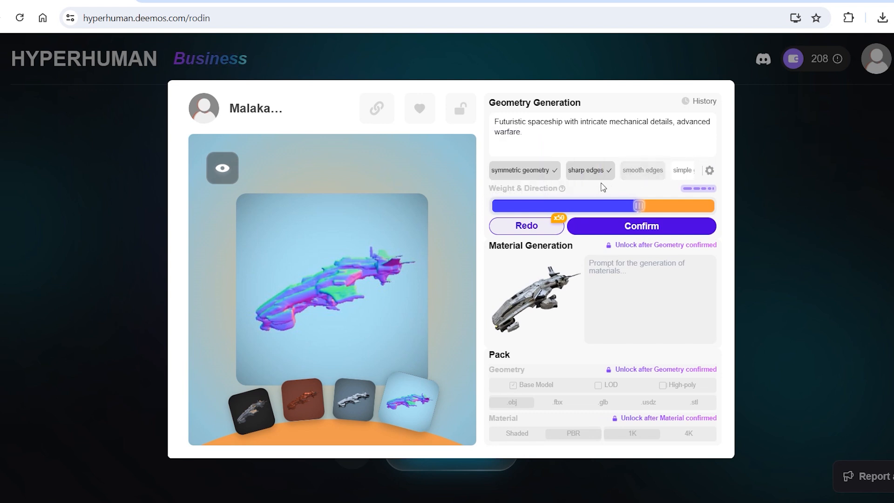
Step: Shift the Weight & Direction balance, redo the geometry, and confirm the winged spaceship mesh
click(526, 225)
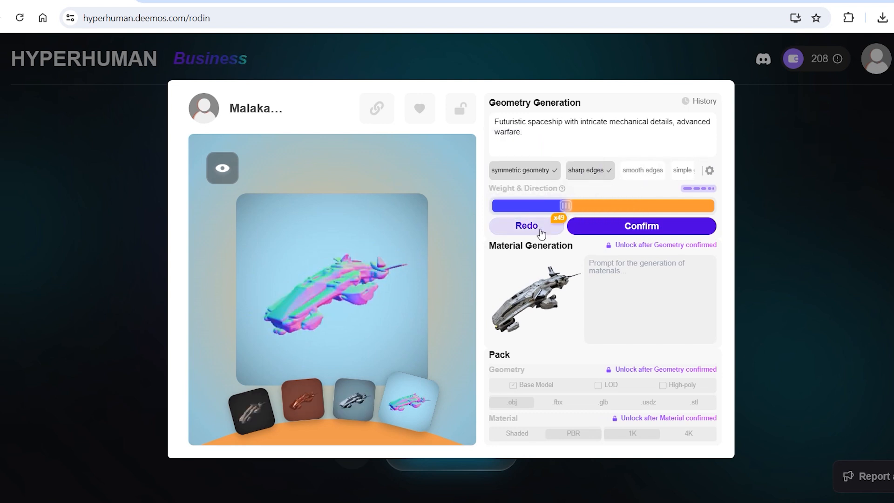
click(525, 225)
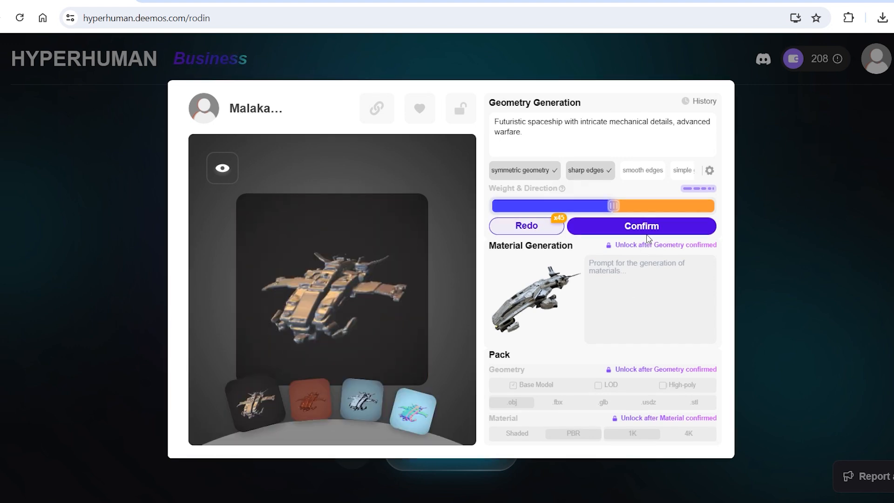
click(641, 226)
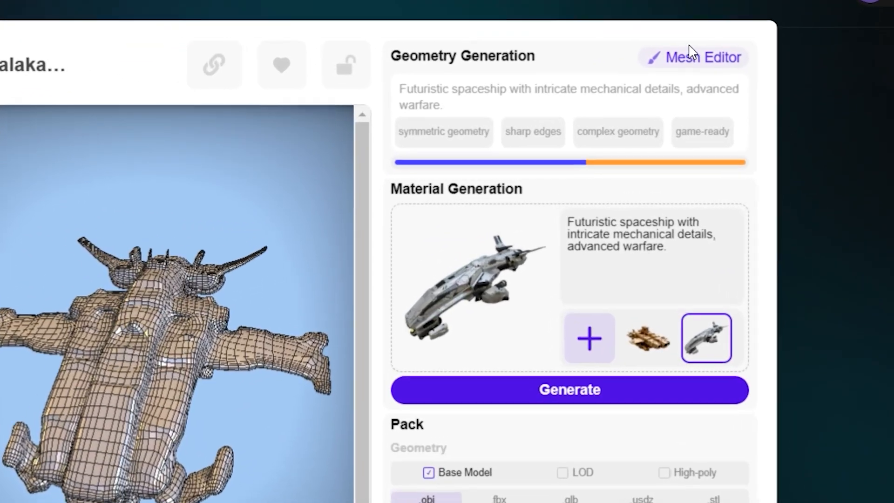
Step: In Mesh Editor, carve panel detail into the hull with the sharp brush, Radius 12, Negative on
click(702, 57)
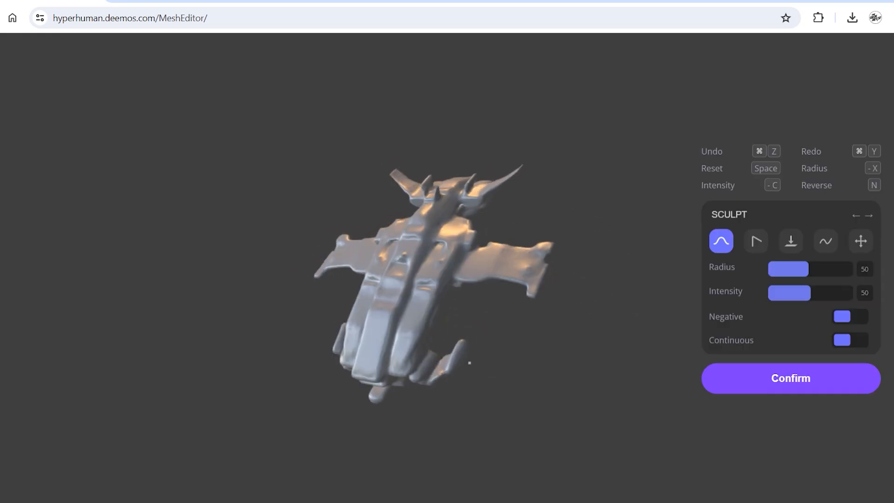
click(755, 240)
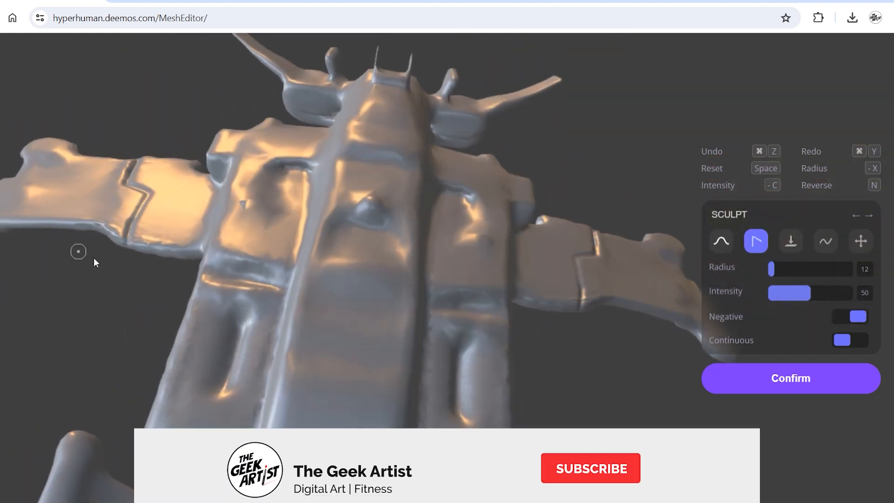
click(590, 468)
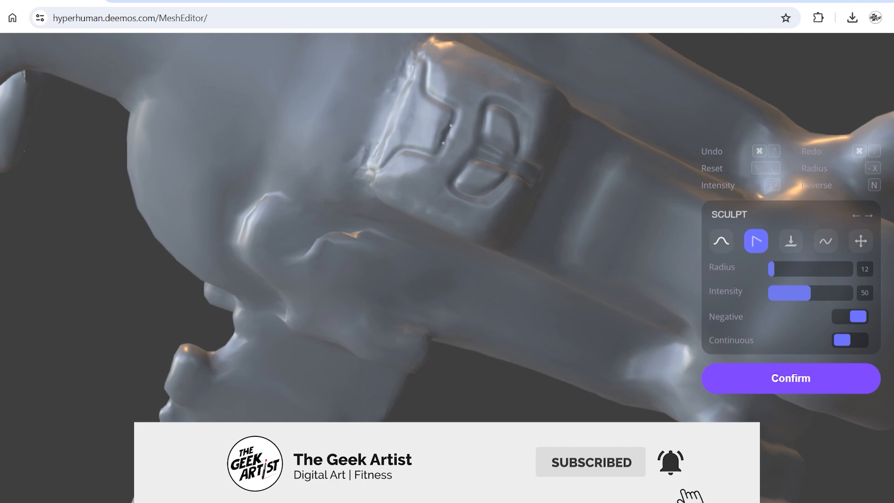
click(791, 378)
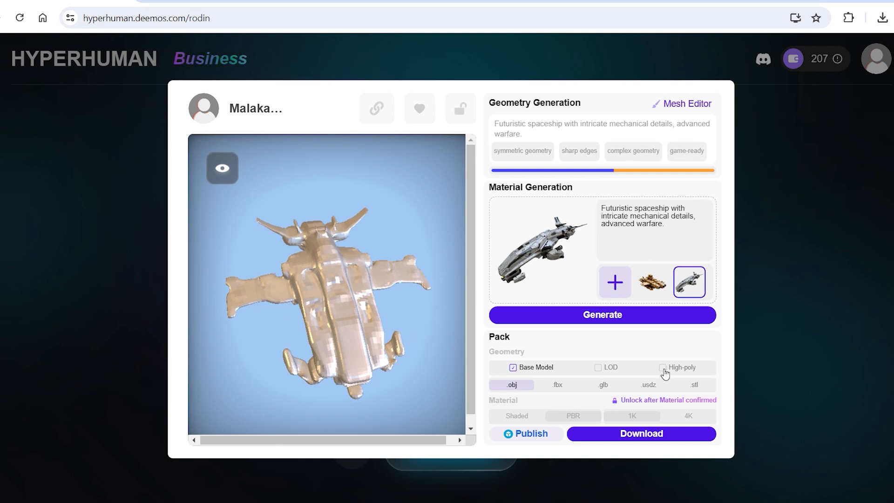
Step: Set geometry export to high-poly, generate materials, and inspect the chrome spaceship from all sides
click(664, 367)
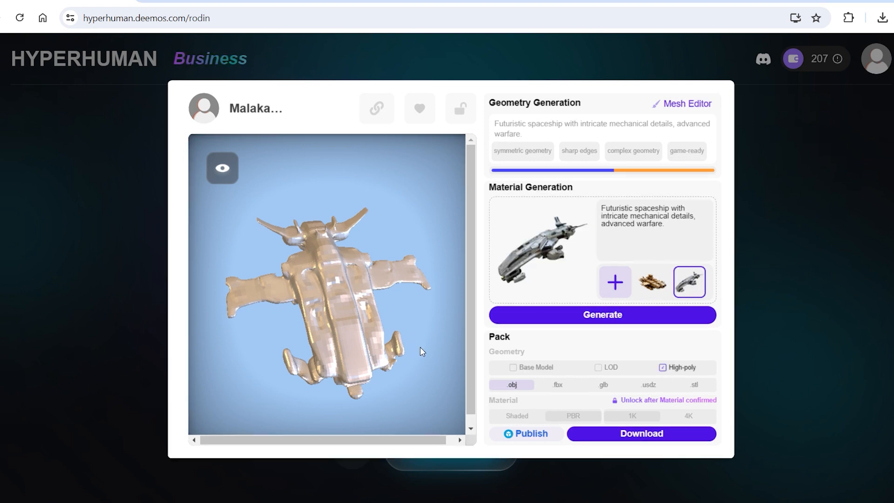
click(602, 314)
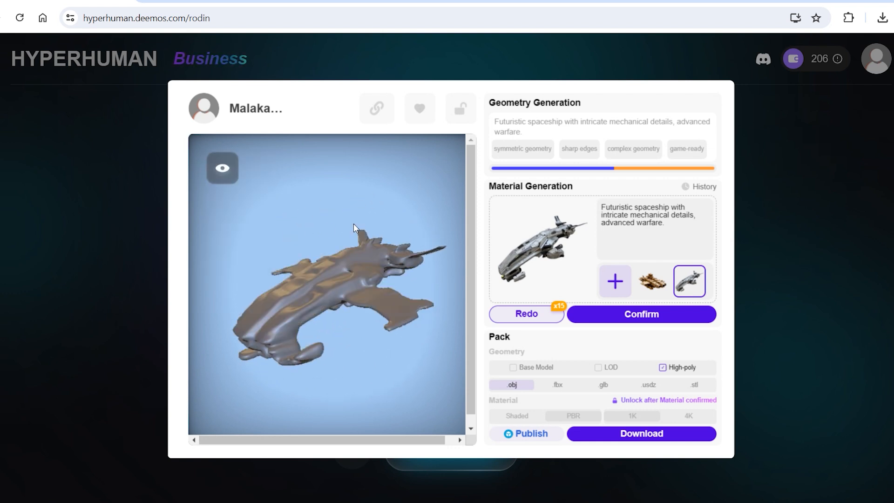
drag(354, 228, 302, 325)
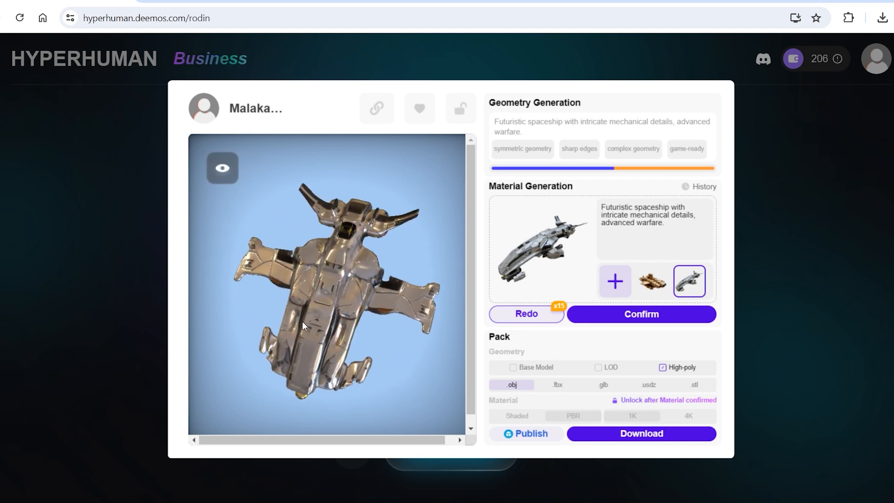
drag(302, 326, 406, 254)
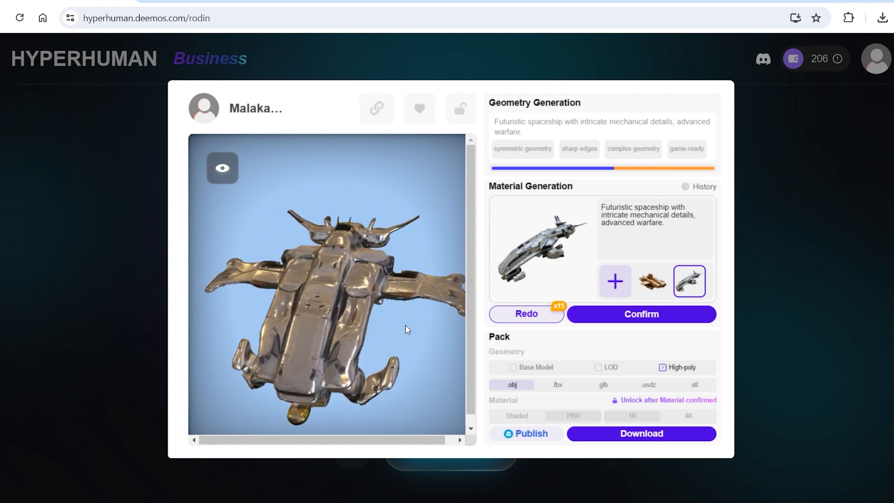
drag(405, 329, 328, 296)
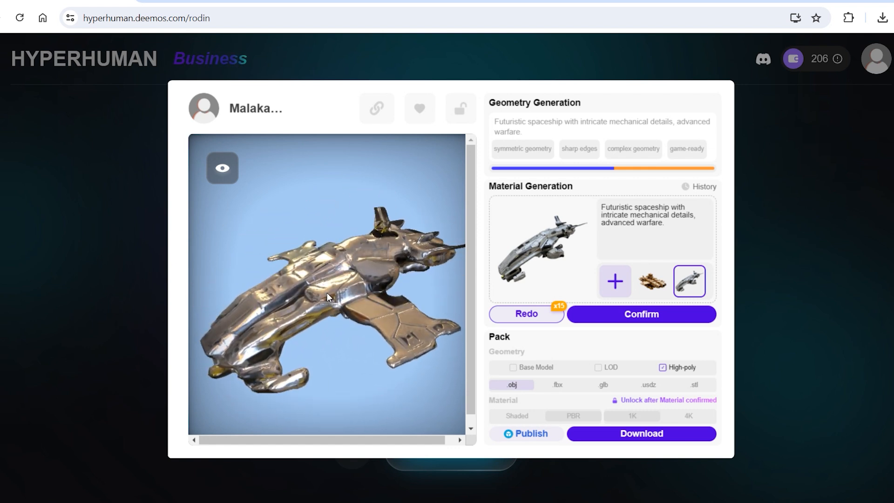
drag(328, 296, 364, 336)
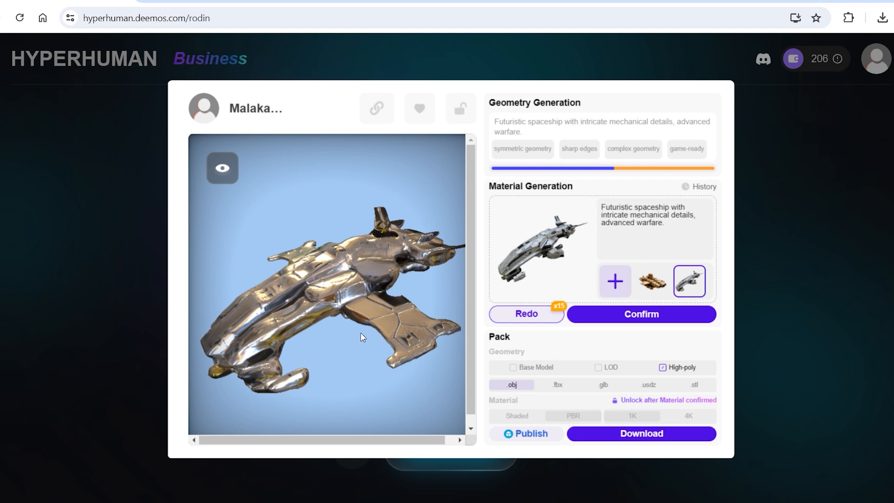
drag(364, 336, 416, 278)
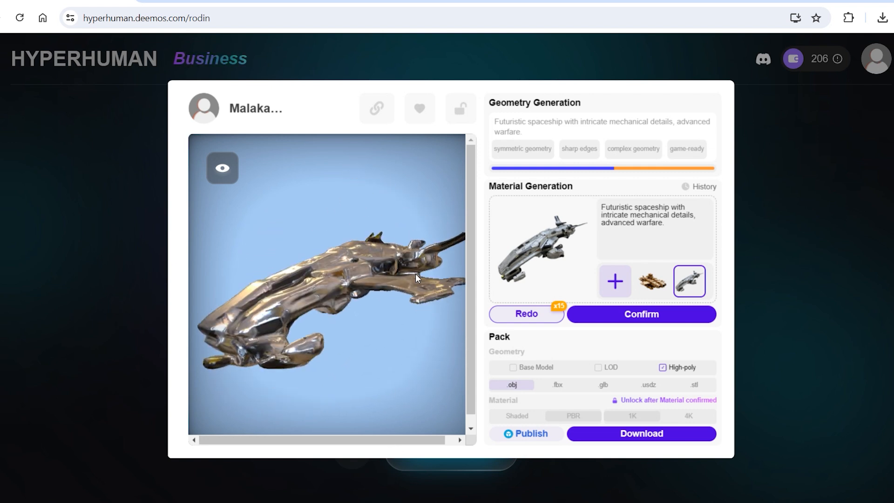
drag(417, 278, 312, 215)
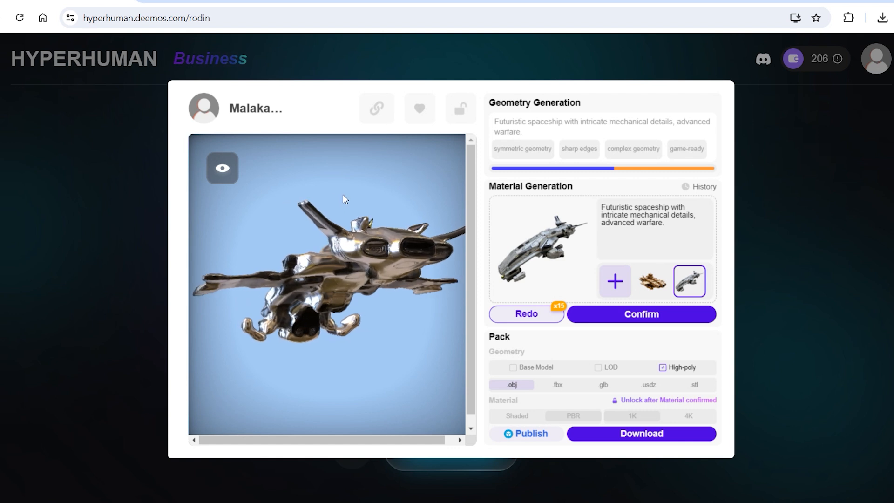
Step: Switch to the Massive spacecraft model, start publishing to Sketchfab and authorize the account
click(641, 314)
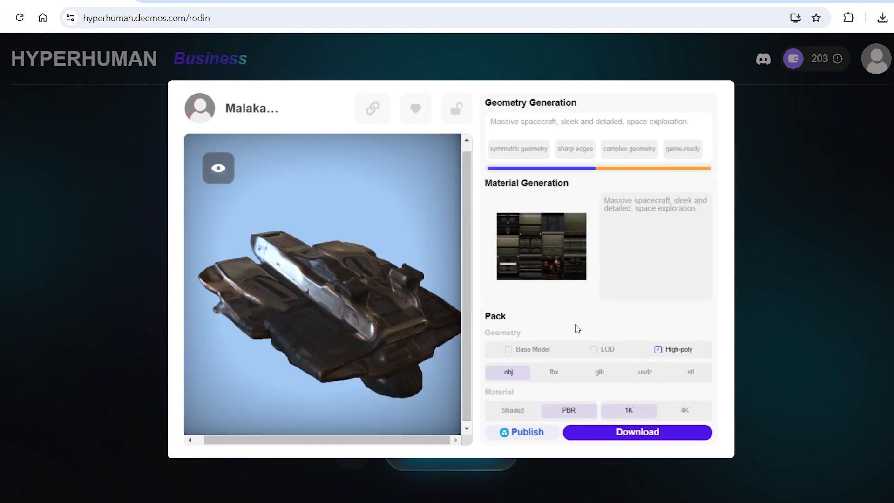
mouse_move(612, 309)
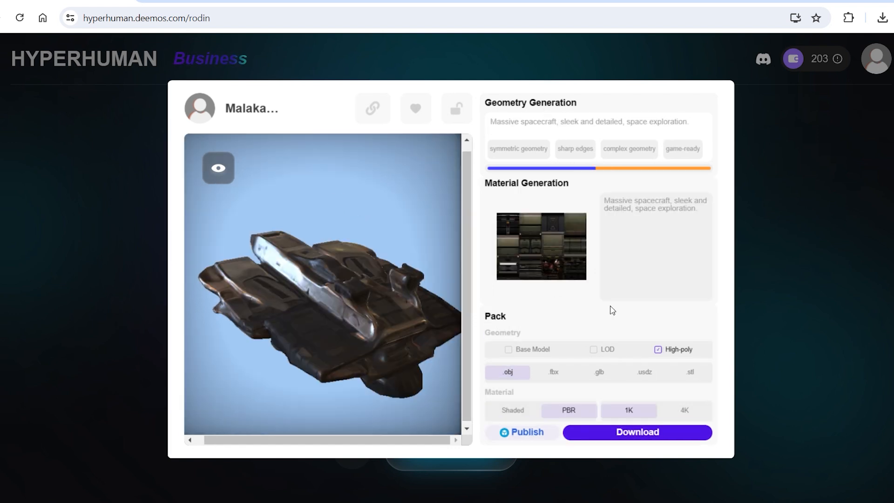
click(685, 409)
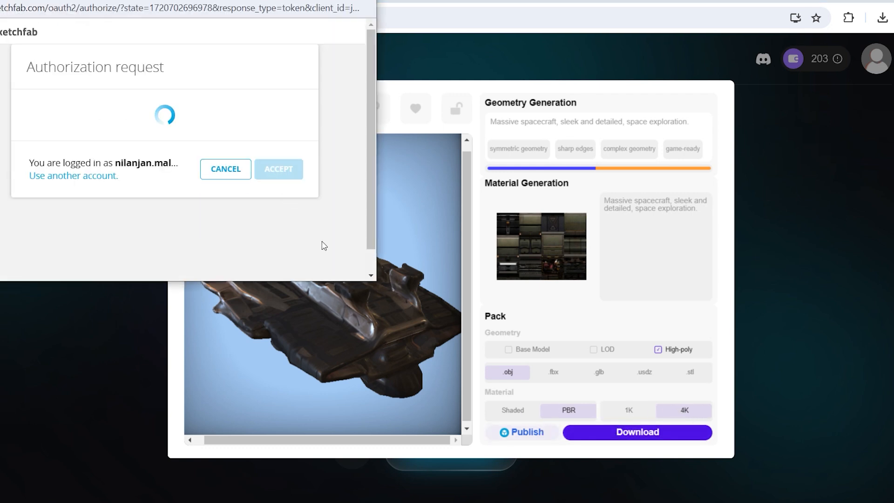
click(278, 169)
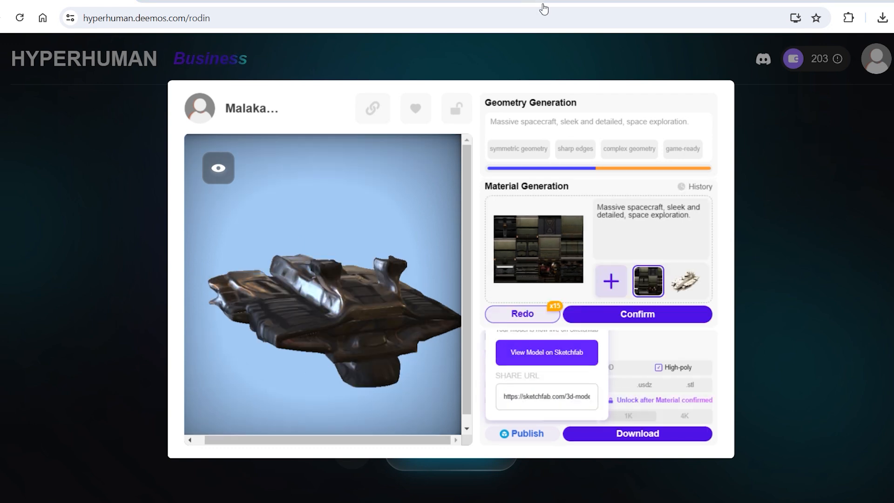
Step: Accept the Sketchfab authorization and view the published Spaceship model on Sketchfab
click(546, 352)
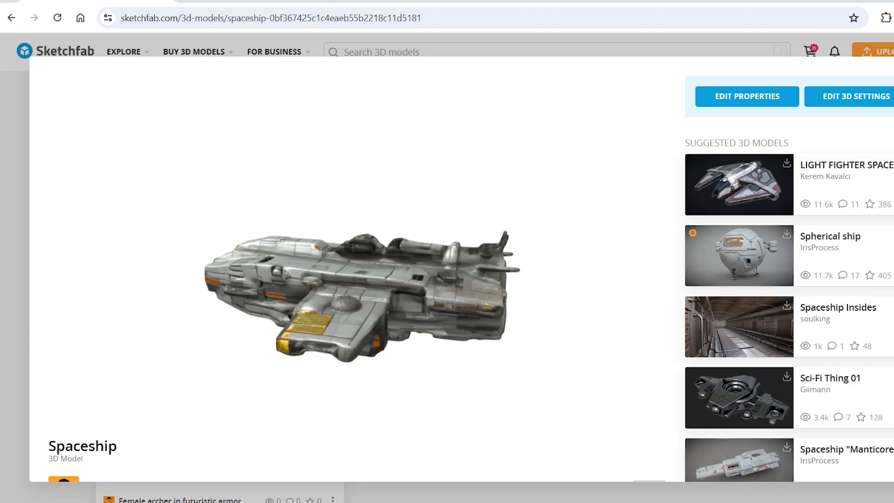
mouse_move(313, 201)
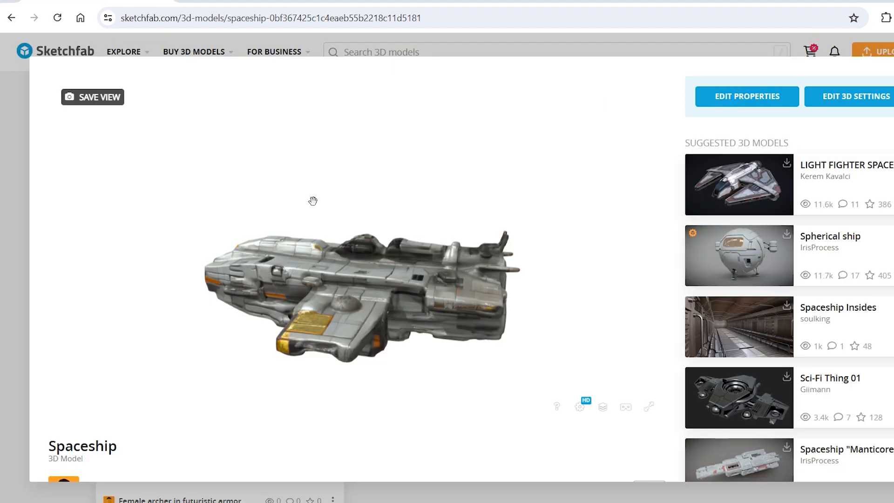
Step: Orbit the published Spaceship in the Sketchfab viewer to check its top and underside
drag(313, 202, 314, 278)
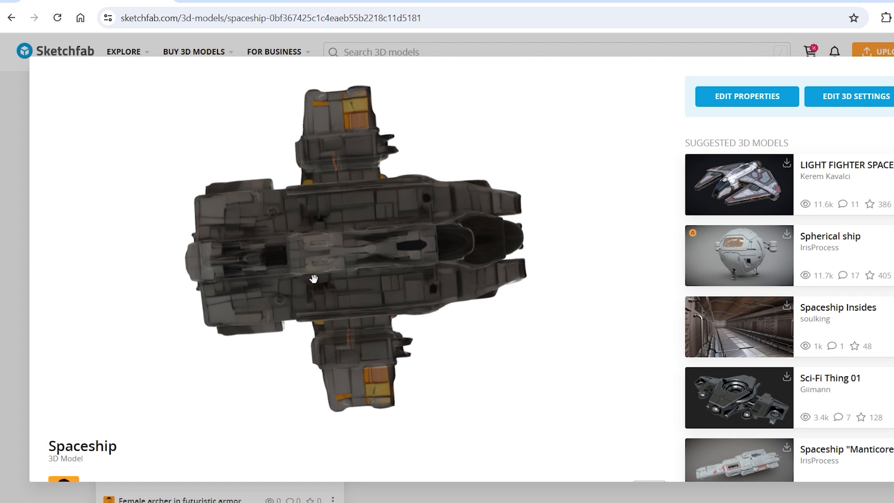
drag(314, 279, 409, 320)
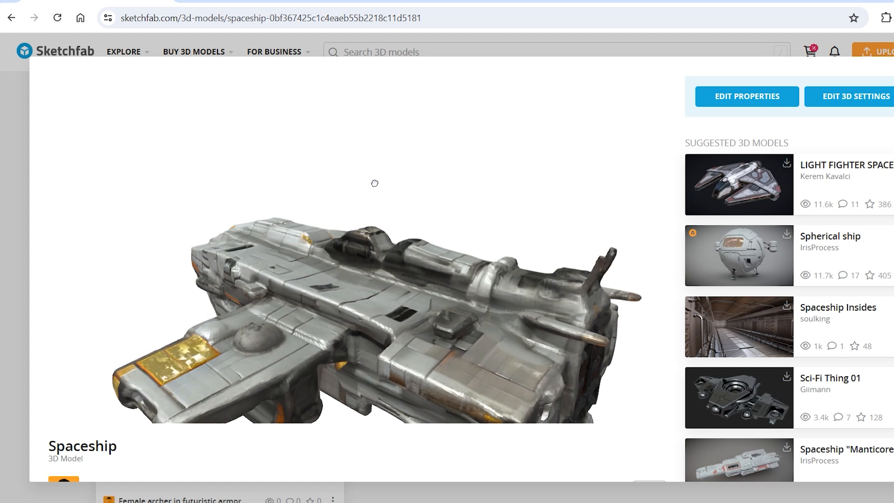
drag(375, 184, 415, 165)
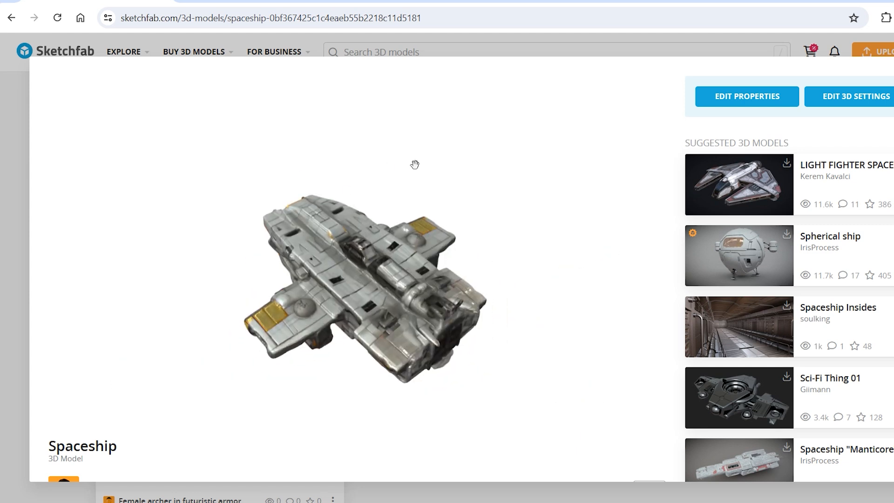
drag(416, 164, 545, 129)
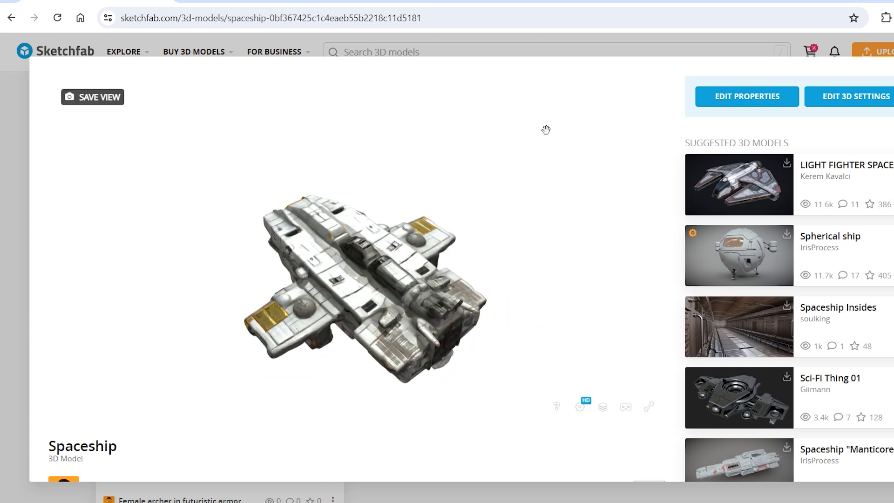
drag(545, 130, 566, 250)
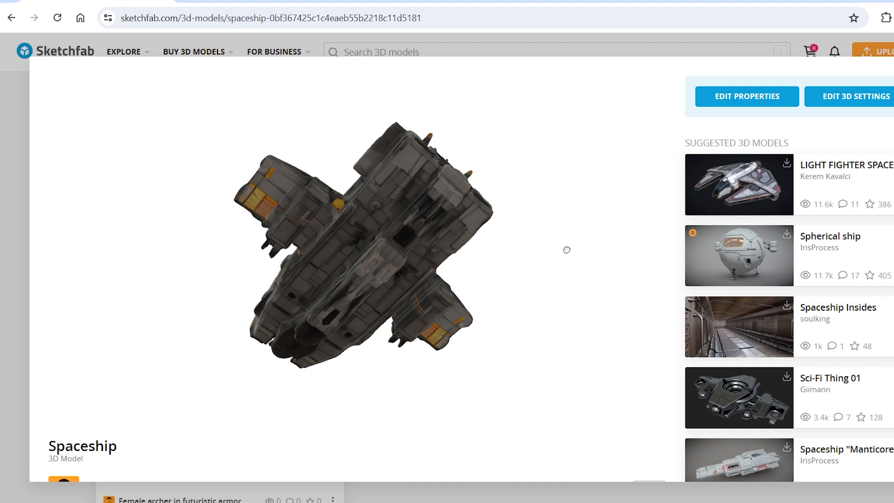
Step: Search Google for 'sketchfab screenshot' and go to the Sketchfab Labs Screenshots page
click(268, 18)
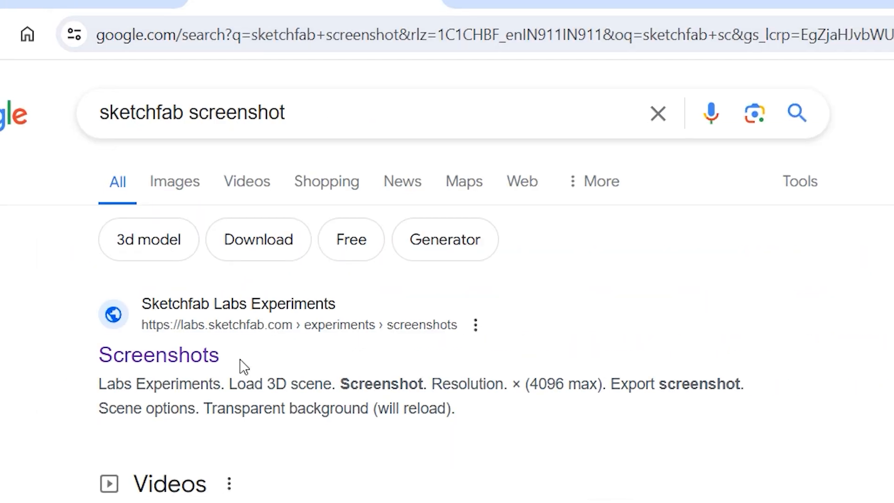
click(159, 355)
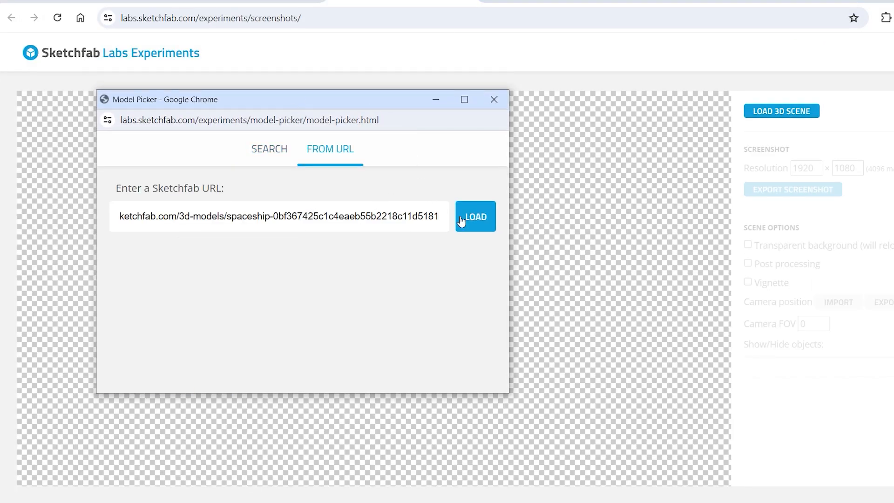
Step: Load the Spaceship from its URL and export a 1920×1080 transparent-background screenshot as spaceship.png
click(475, 217)
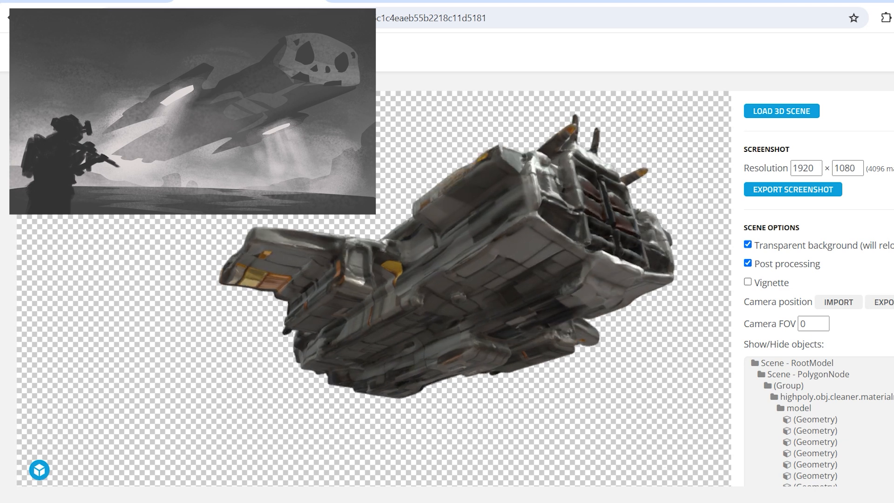
click(792, 190)
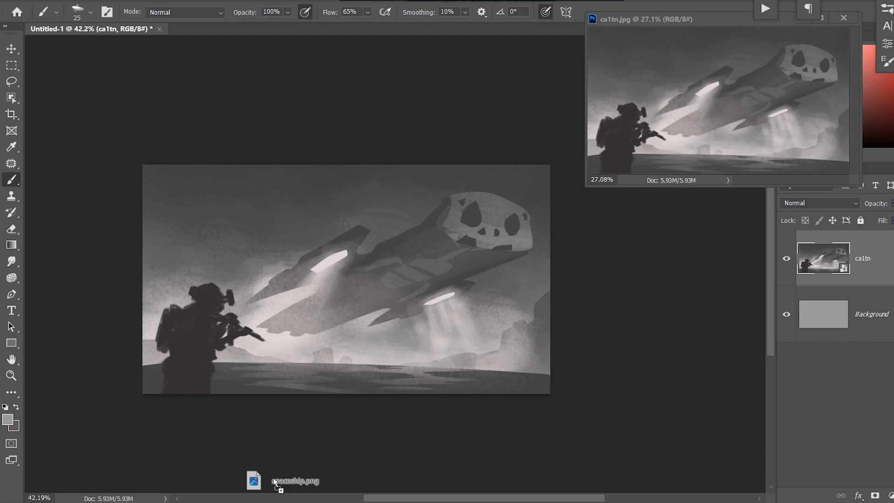
Step: Drop spaceship.png onto the canvas and position it over the concept art
drag(296, 481, 325, 267)
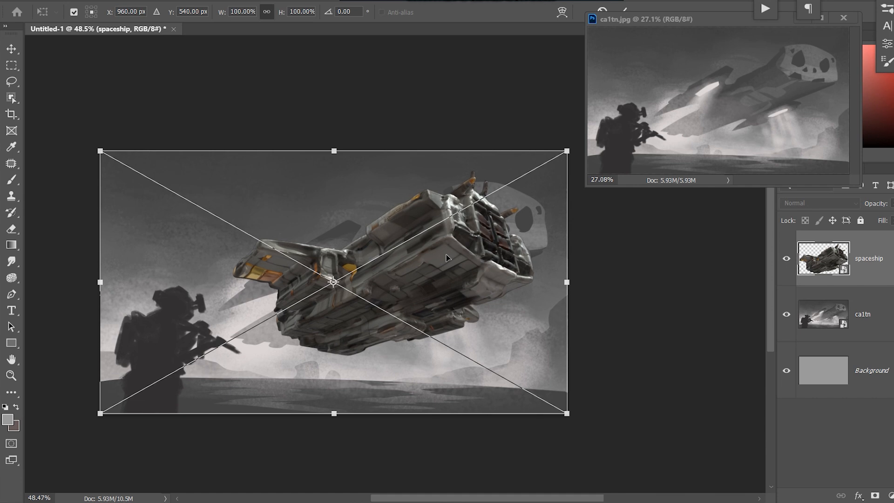
drag(334, 283, 333, 252)
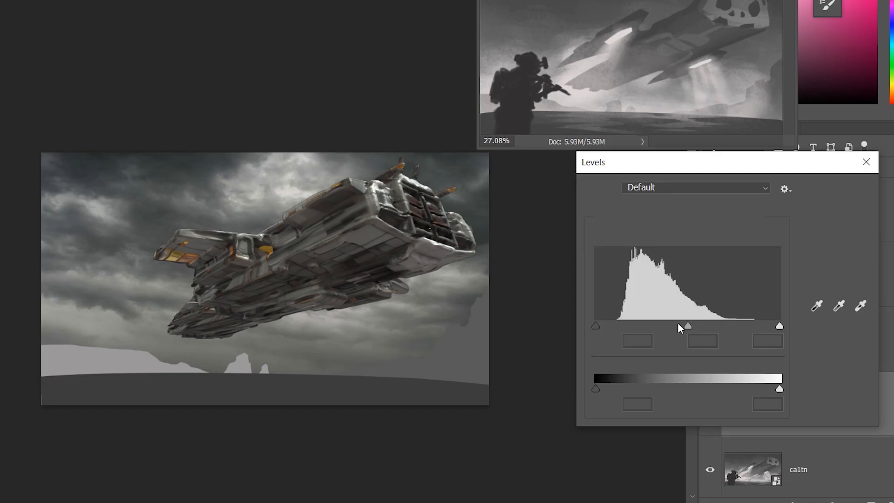
Step: Nudge the Levels midtone slider to brighten the spaceship against the cloud sky
drag(778, 388, 746, 388)
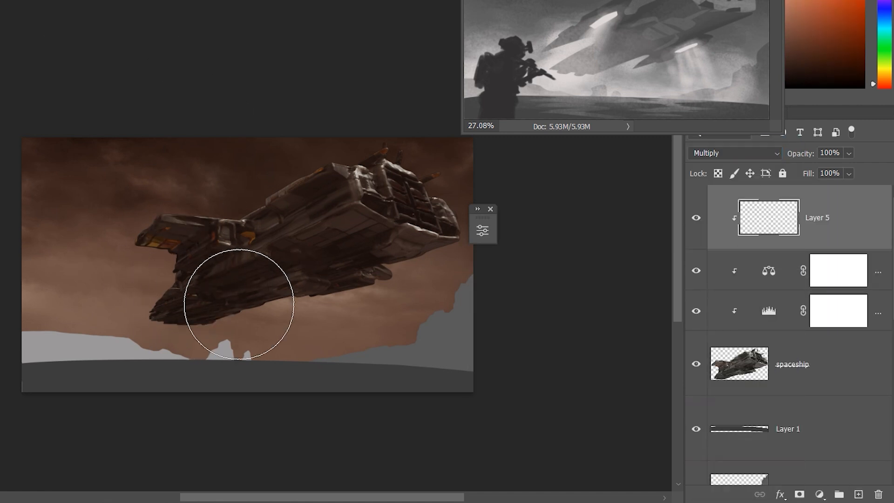
Step: Shade the ship's underside on the Multiply layer and resize the horizon-rock stock photo
click(839, 270)
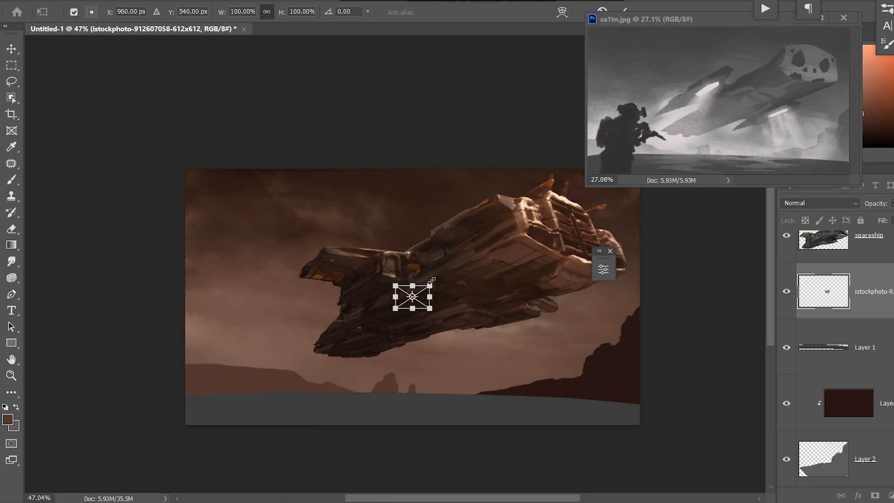
drag(432, 281, 419, 364)
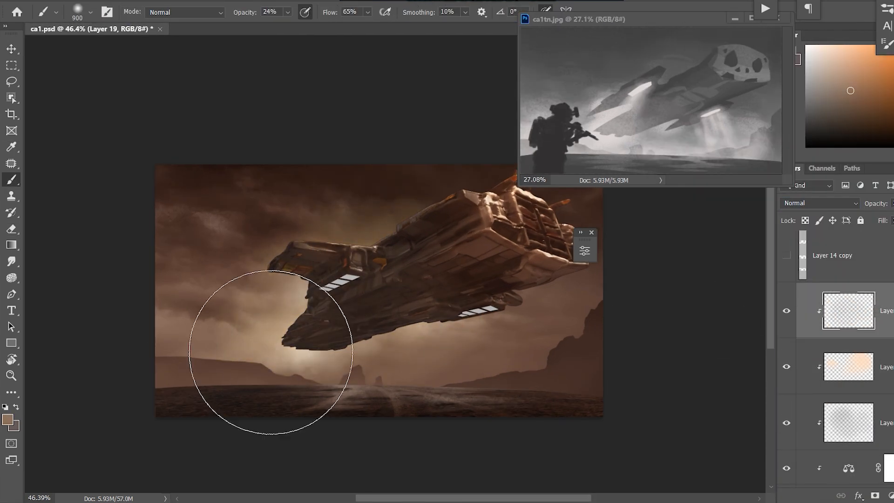
Step: Brush a soft 24%-opacity warm haze along the horizon
drag(274, 354, 679, 285)
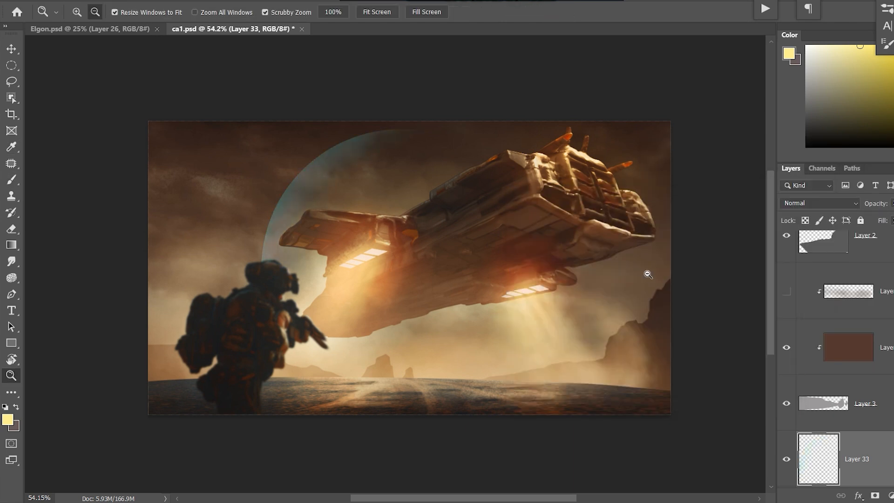
Step: Zoom in to review the finished composite, then return to Hyperhuman's membership plans
click(11, 229)
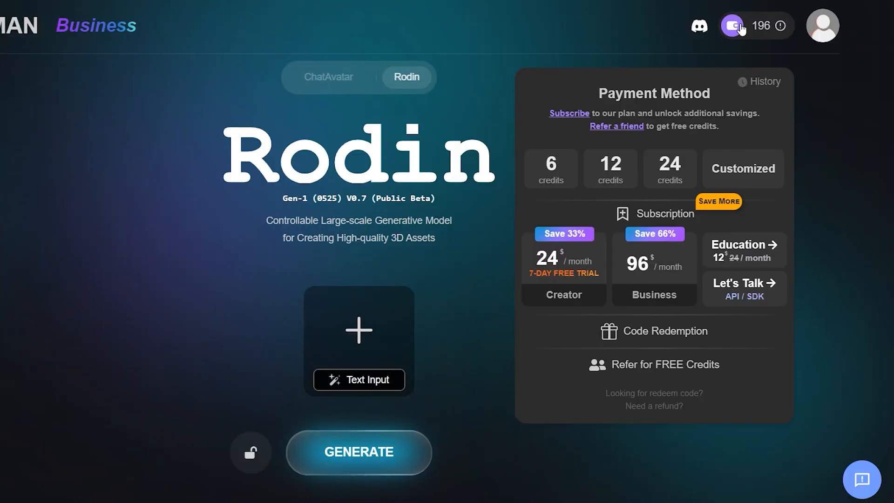
click(669, 169)
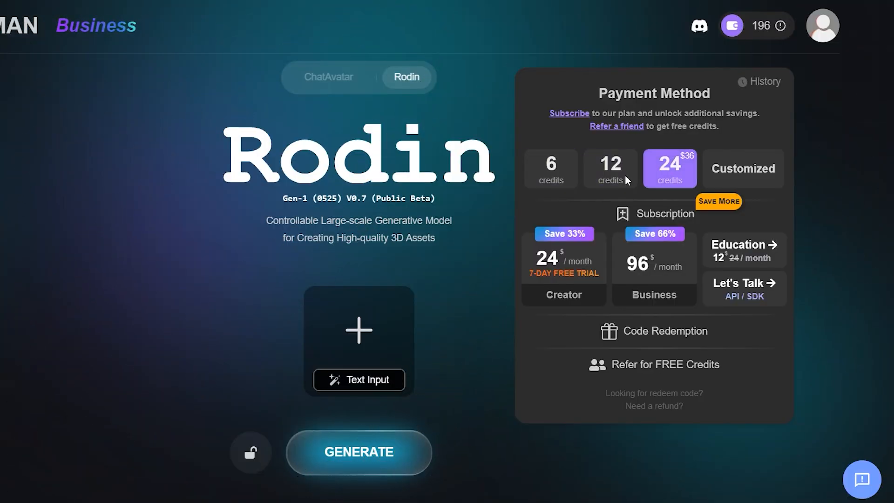
click(96, 25)
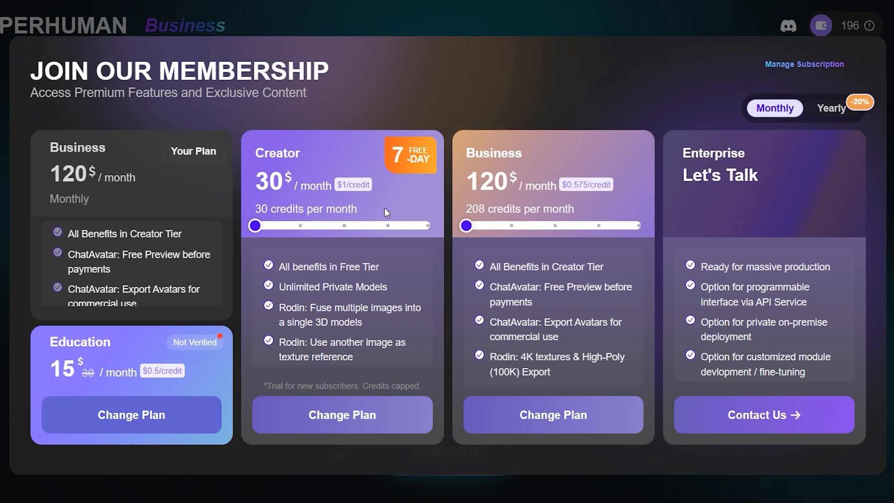
mouse_move(573, 204)
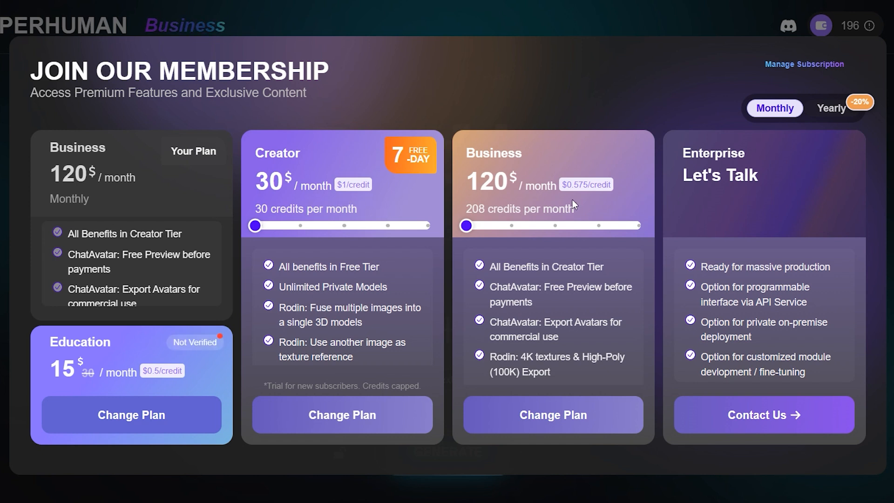
mouse_move(608, 199)
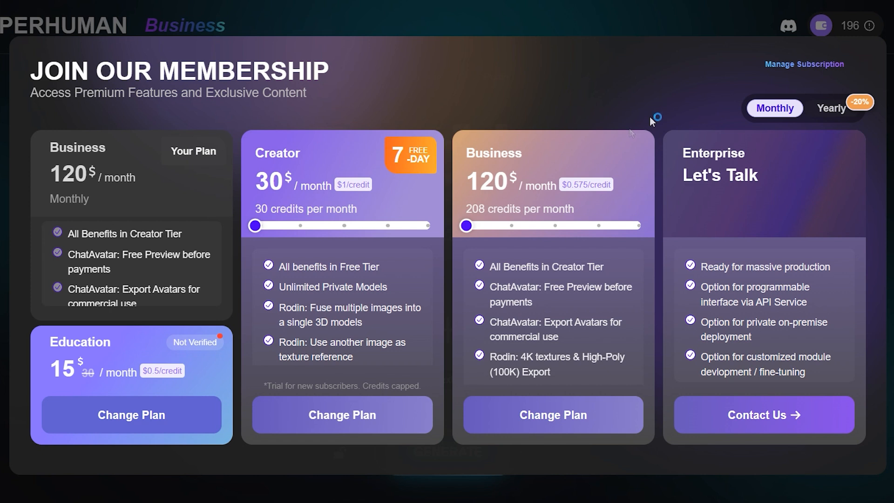
Step: Toggle the Join Our Membership pricing to Yearly billing
click(831, 108)
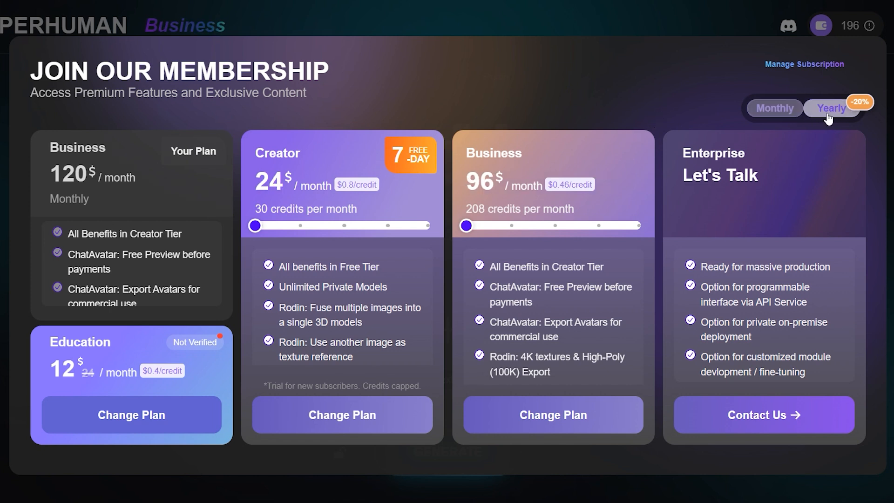
click(831, 108)
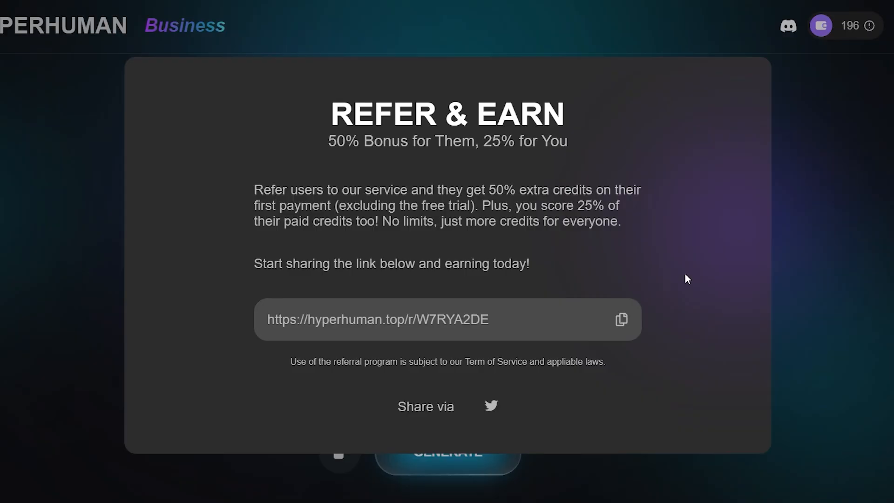
mouse_move(697, 214)
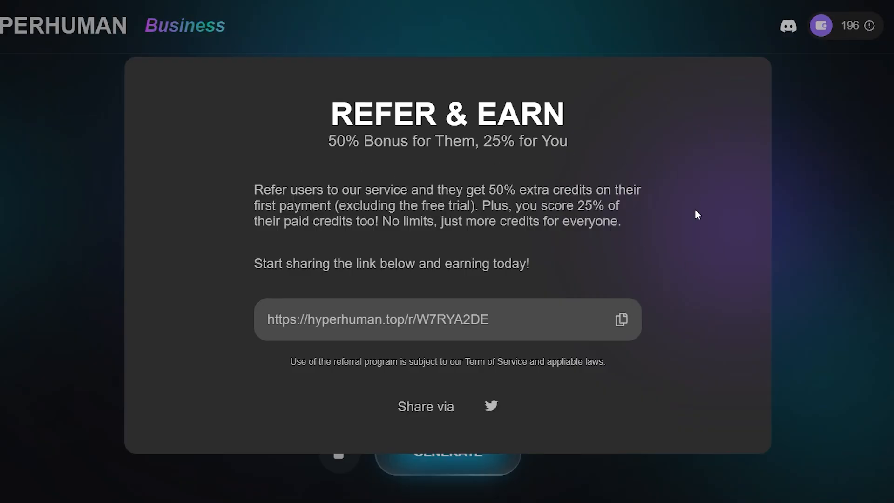